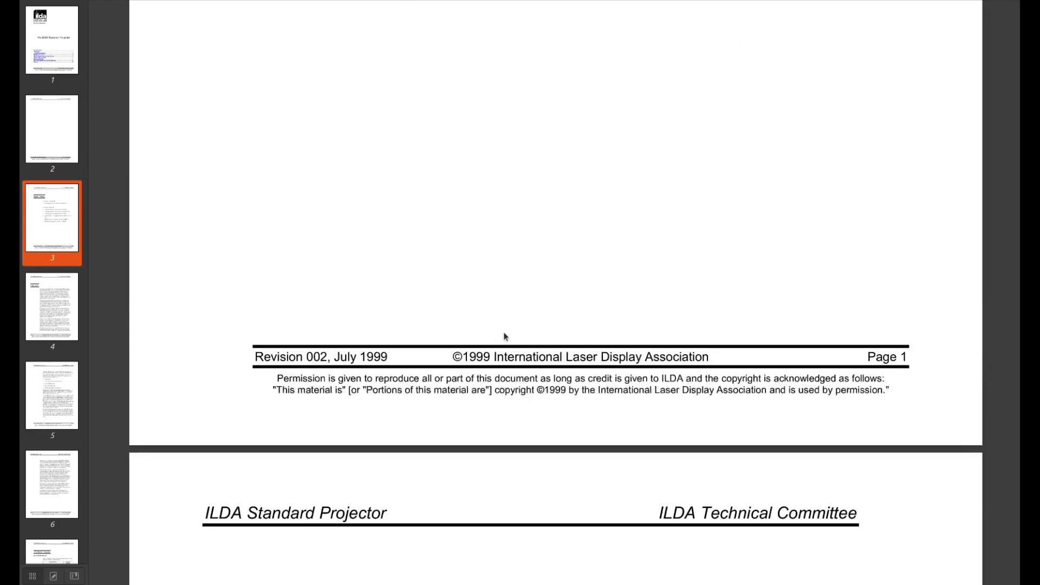
Scroll the ILDA standard PDF down to the page 7 DB-25 connector pinout table
scroll(down, 3)
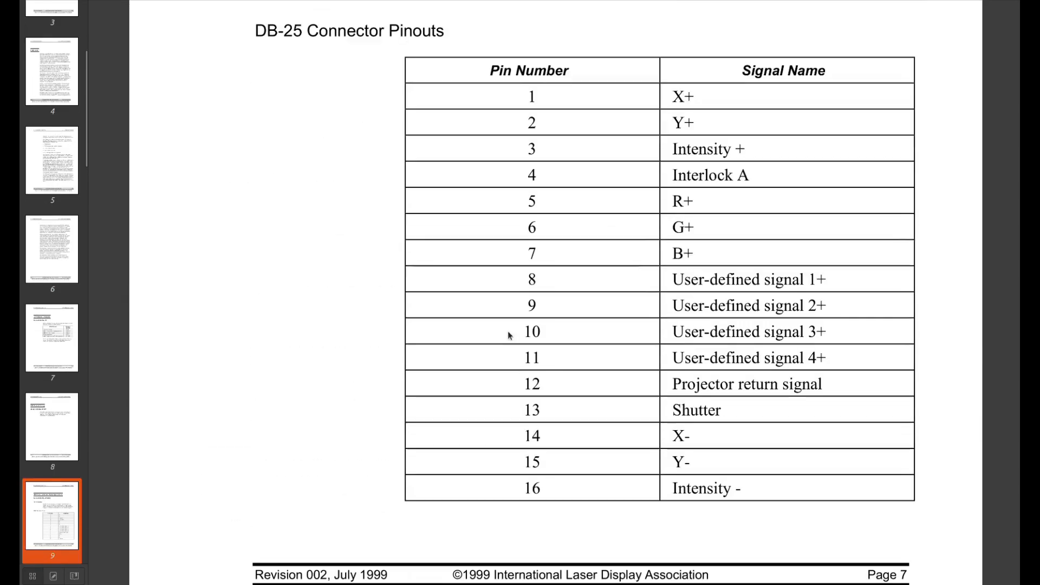
scroll(down, 3)
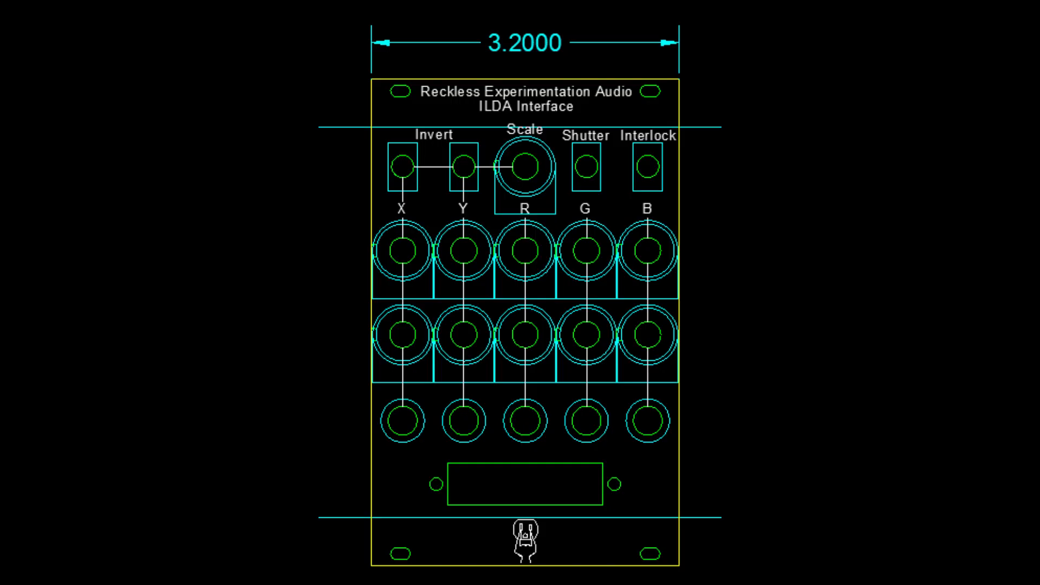
click(525, 484)
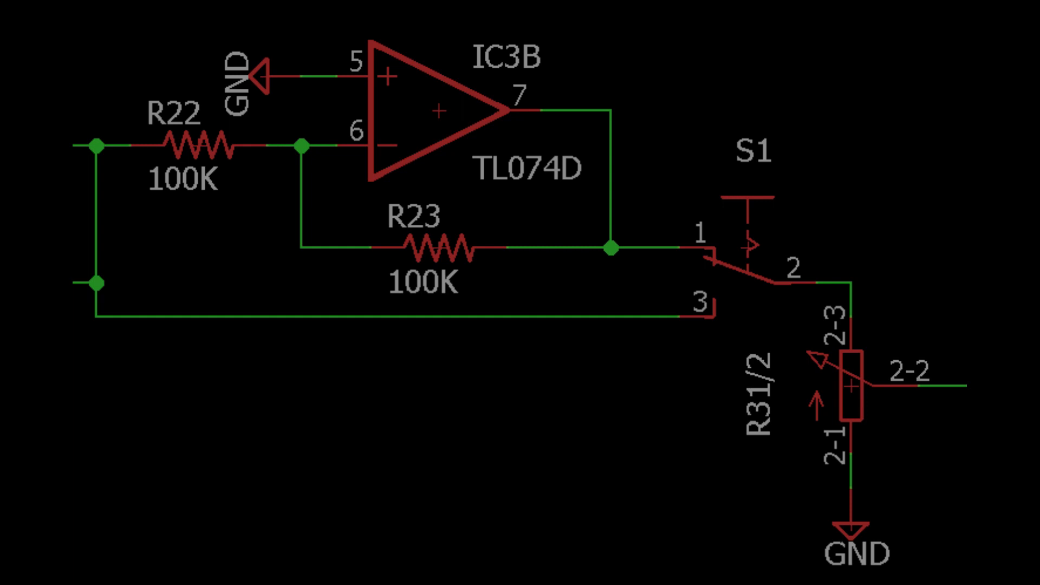
drag(727, 556, 816, 451)
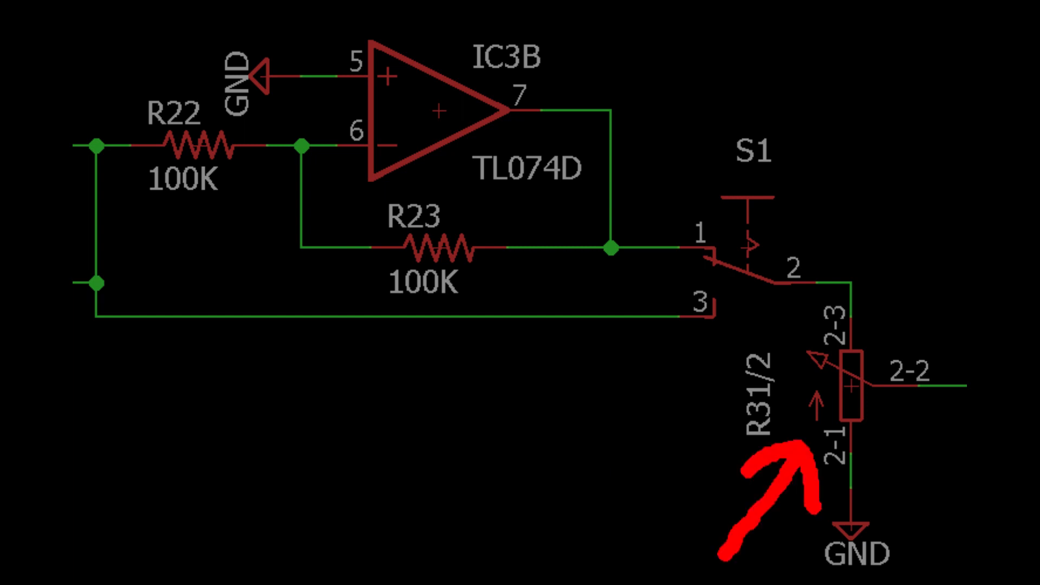